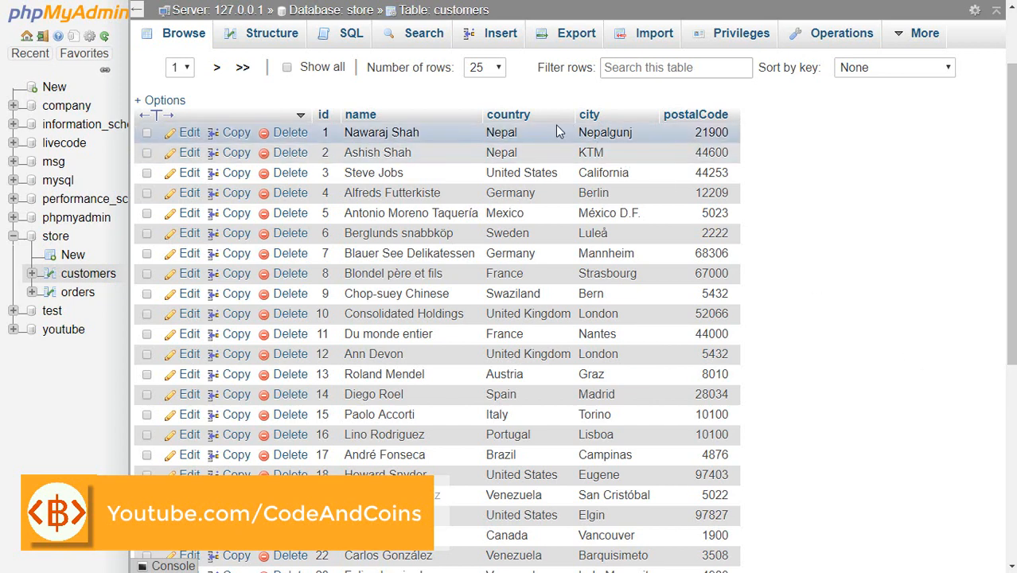
mouse_move(553, 114)
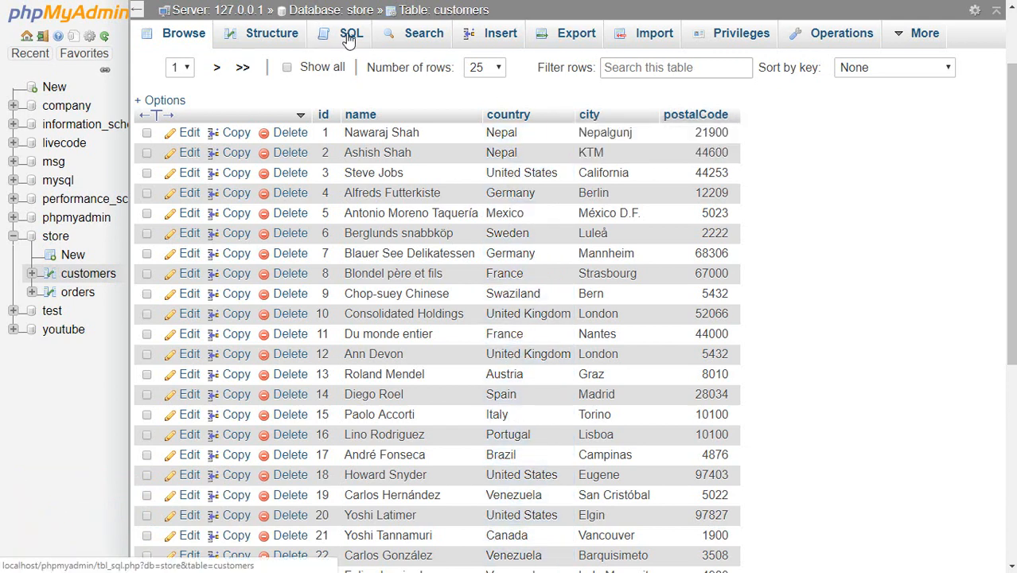
- Run SELECT country FROM customers in the SQL tab, with no WHERE clause
click(352, 33)
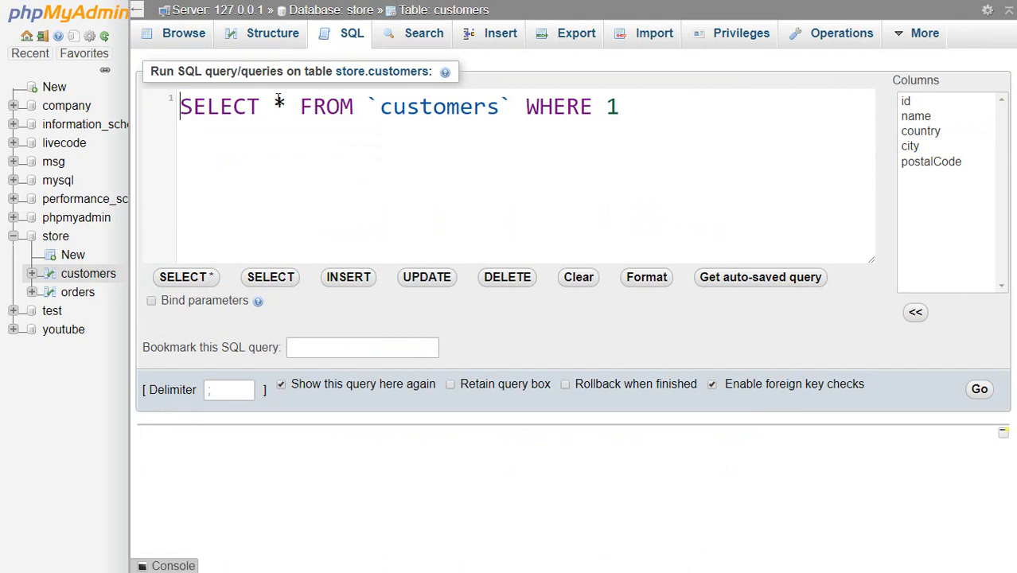
text(Co)
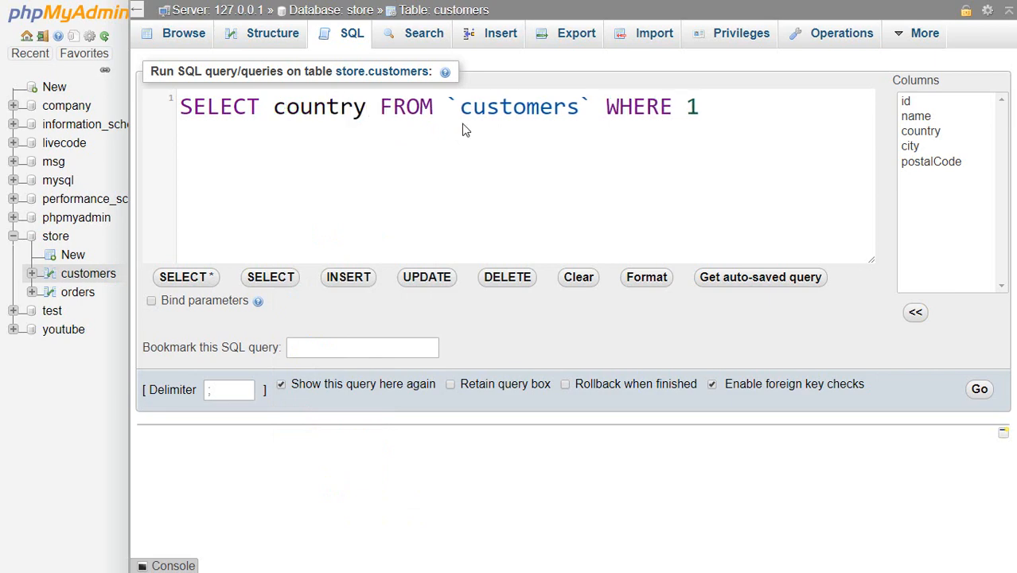
key(BackSpace)
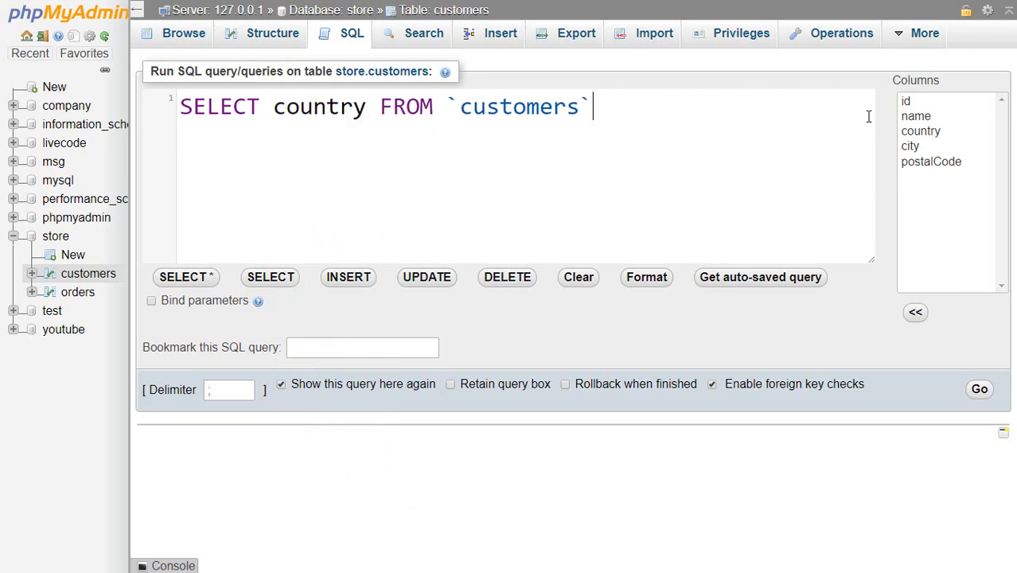
click(980, 389)
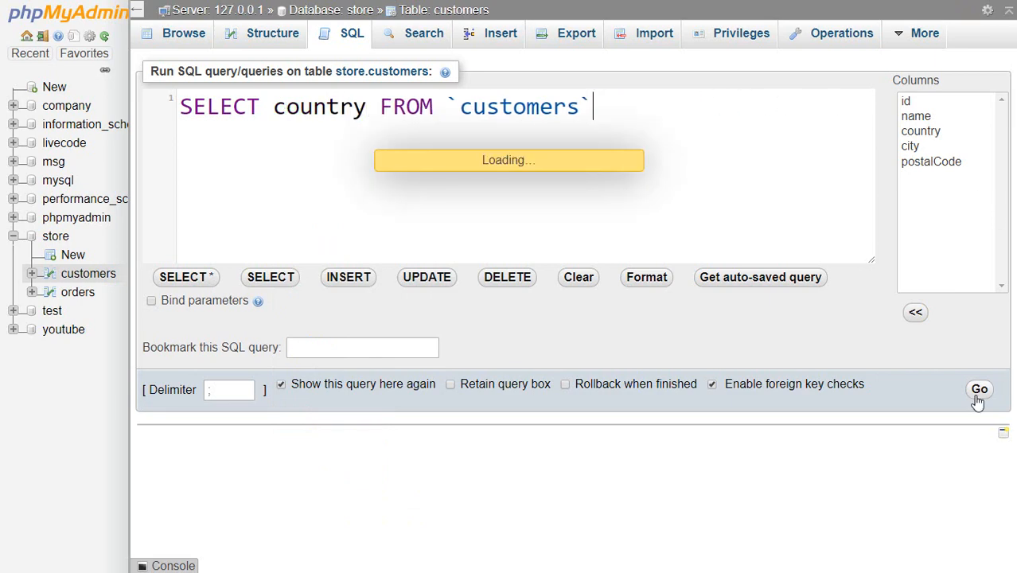
- View the 28 country rows, then bring the query box back for editing
click(979, 389)
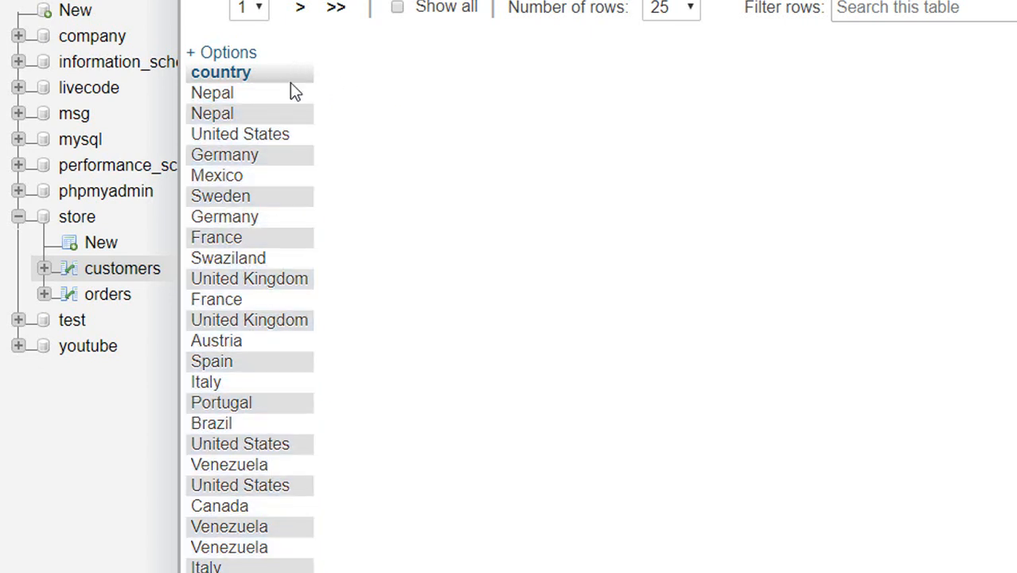
click(212, 92)
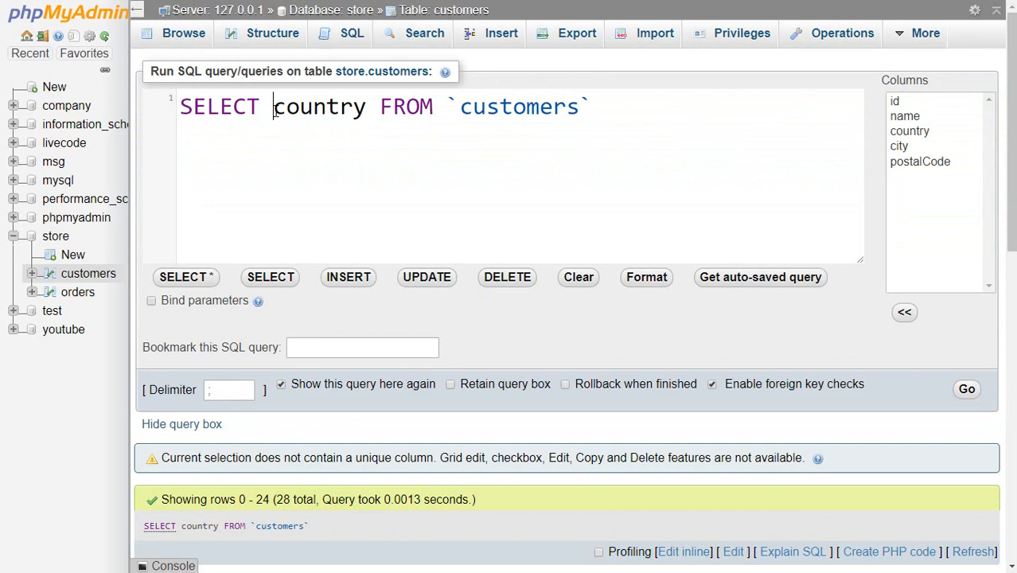
- Run SELECT DISTINCT country FROM customers to list each country once
text(DISTI)
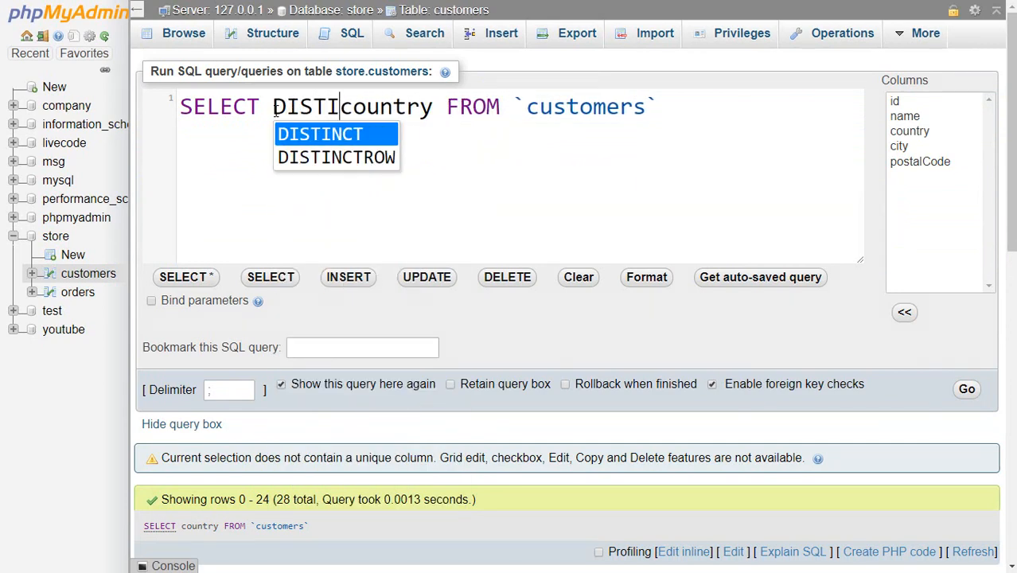
click(320, 134)
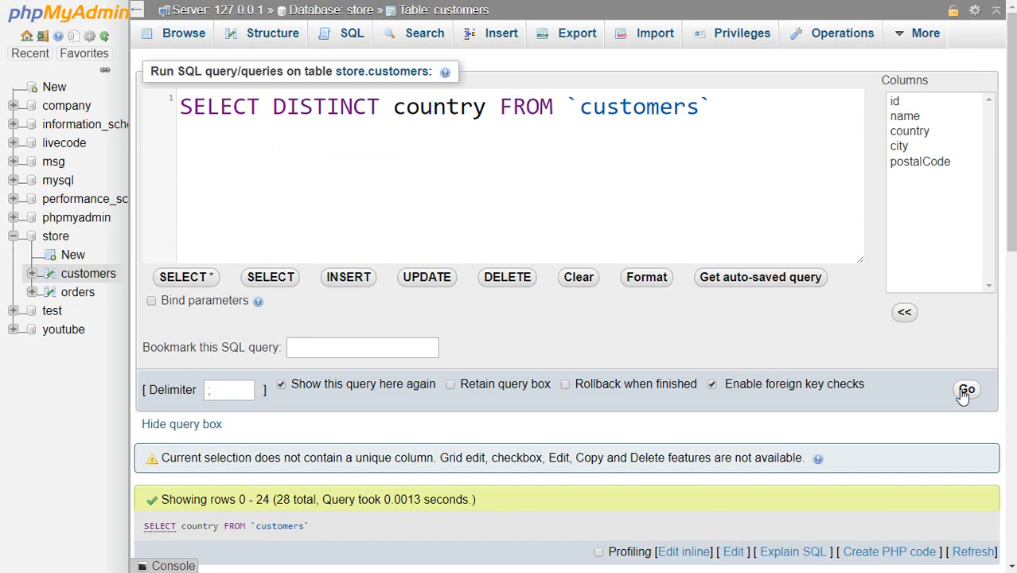
click(968, 390)
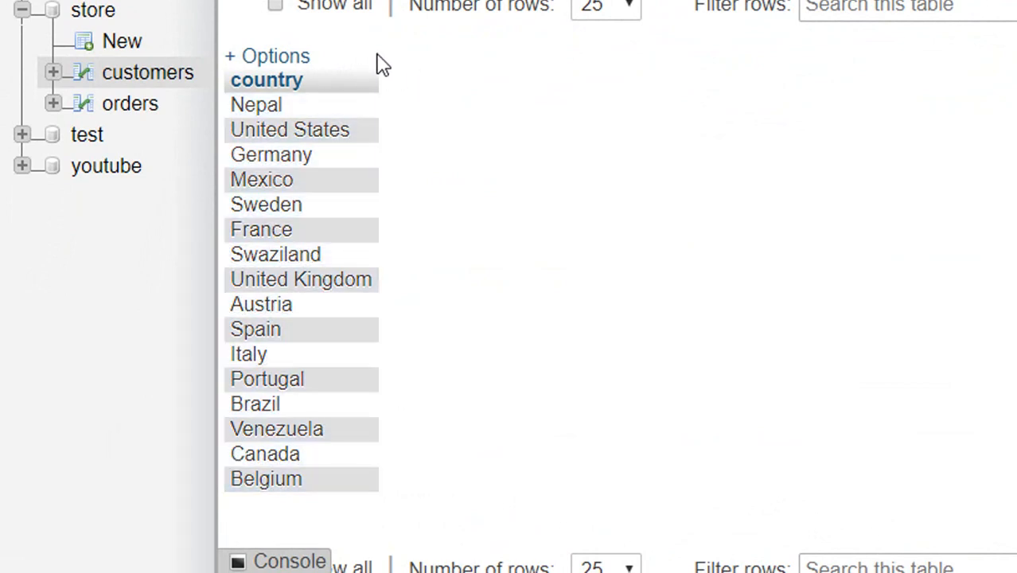
mouse_move(358, 75)
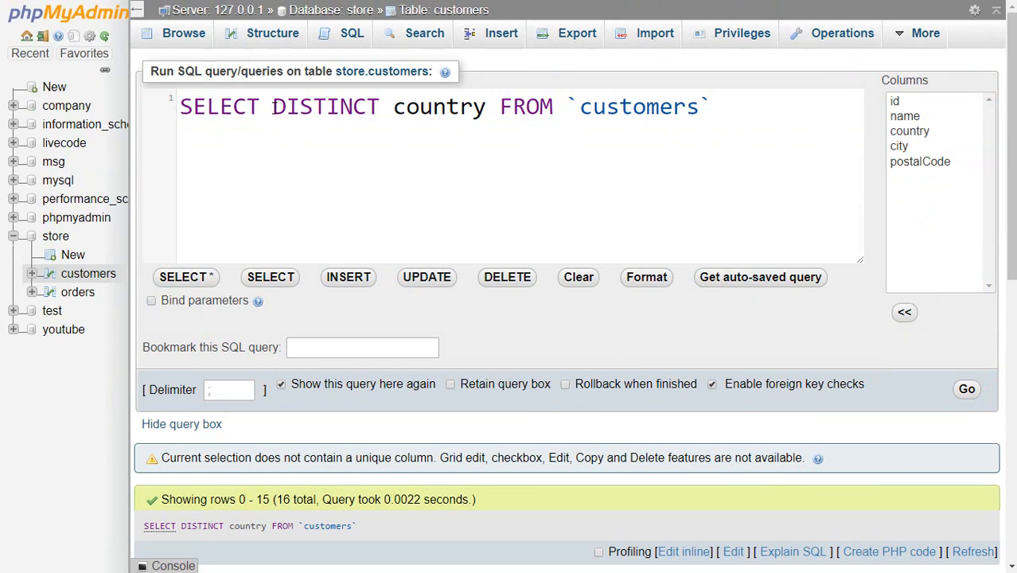
- Run SELECT COUNT(DISTINCT country) FROM customers, returning 16
click(273, 107)
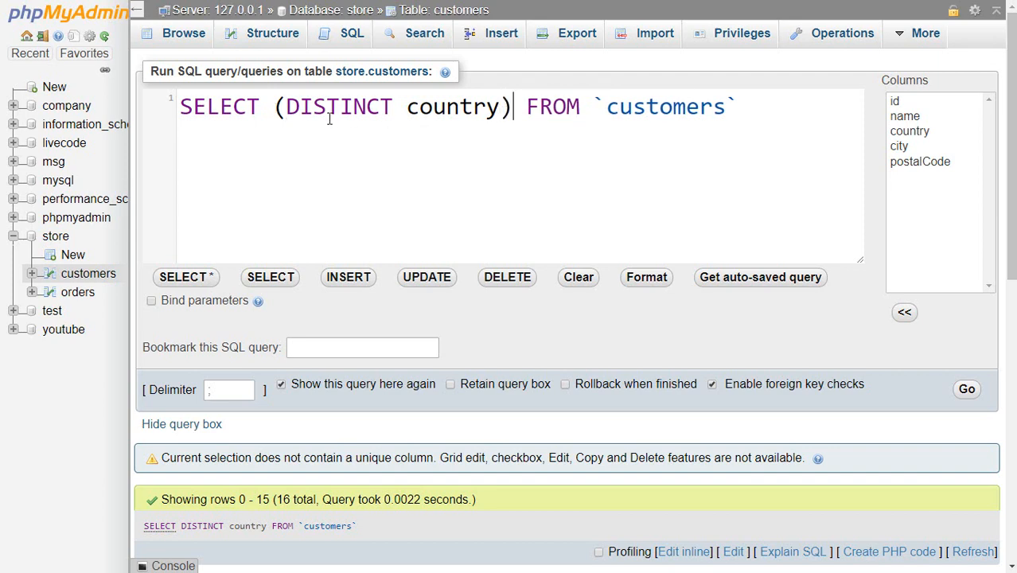
text(c)
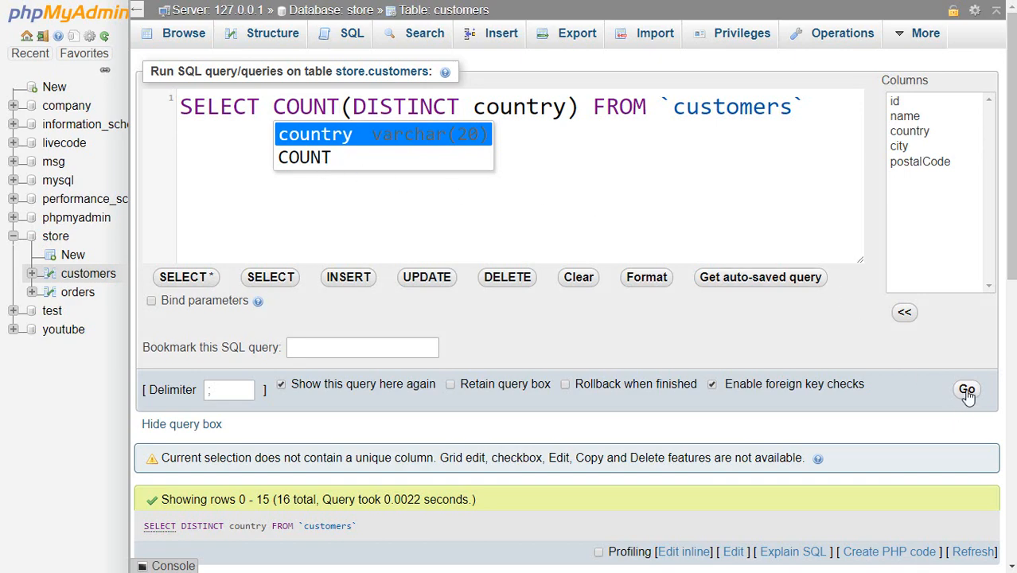
click(967, 390)
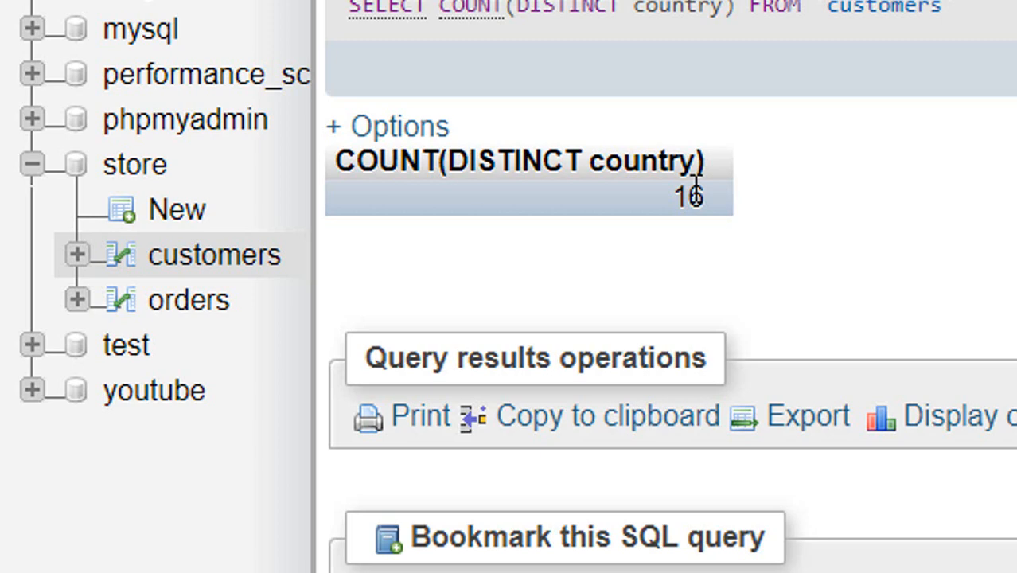
scroll(up, 3)
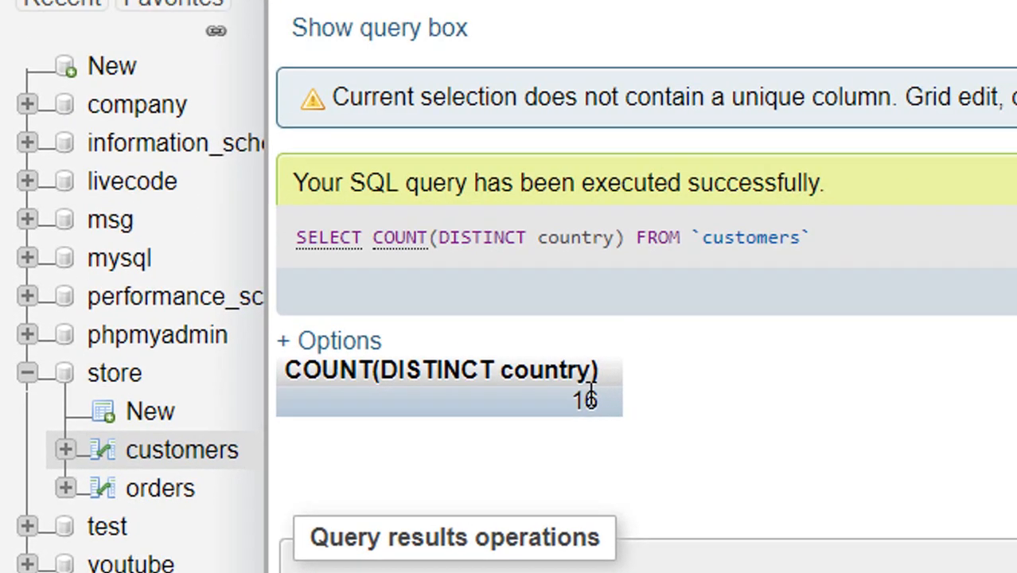
scroll(up, 3)
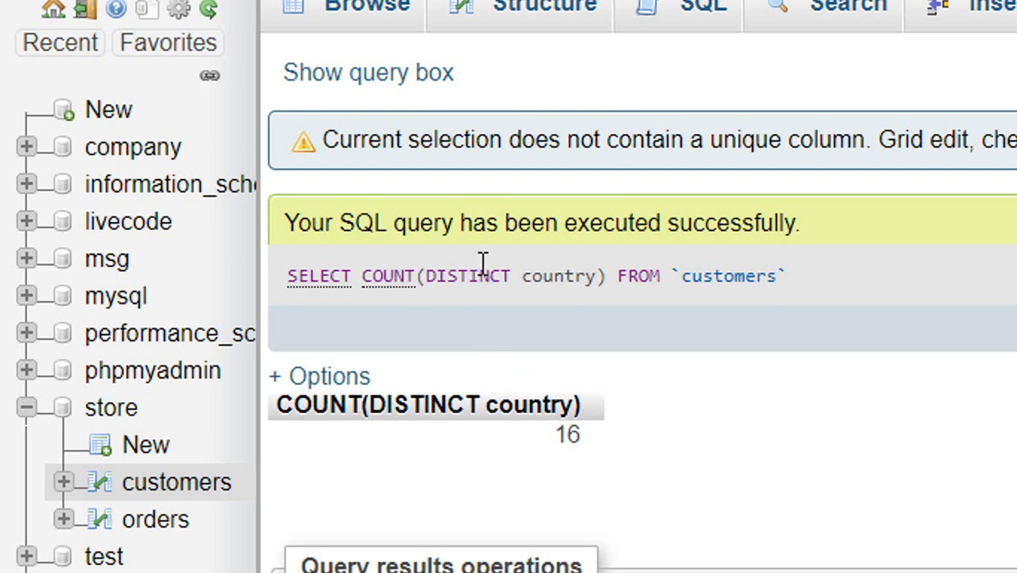
mouse_move(585, 284)
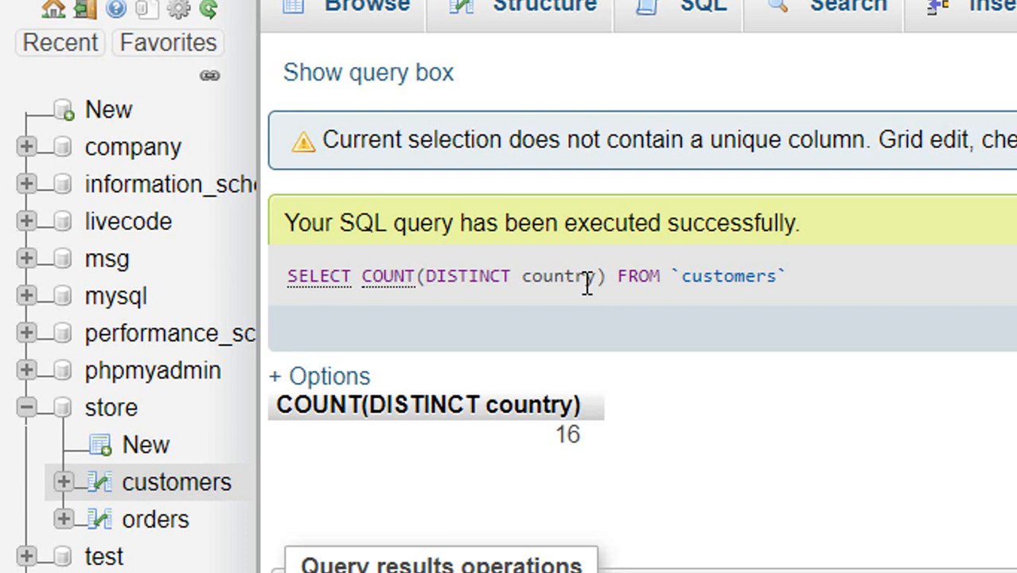
mouse_move(389, 291)
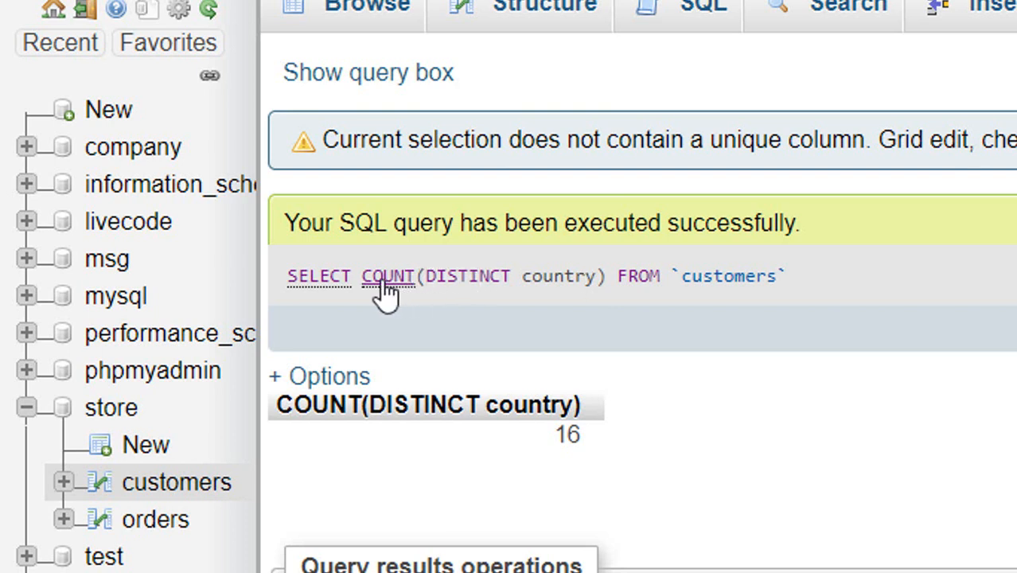
mouse_move(362, 258)
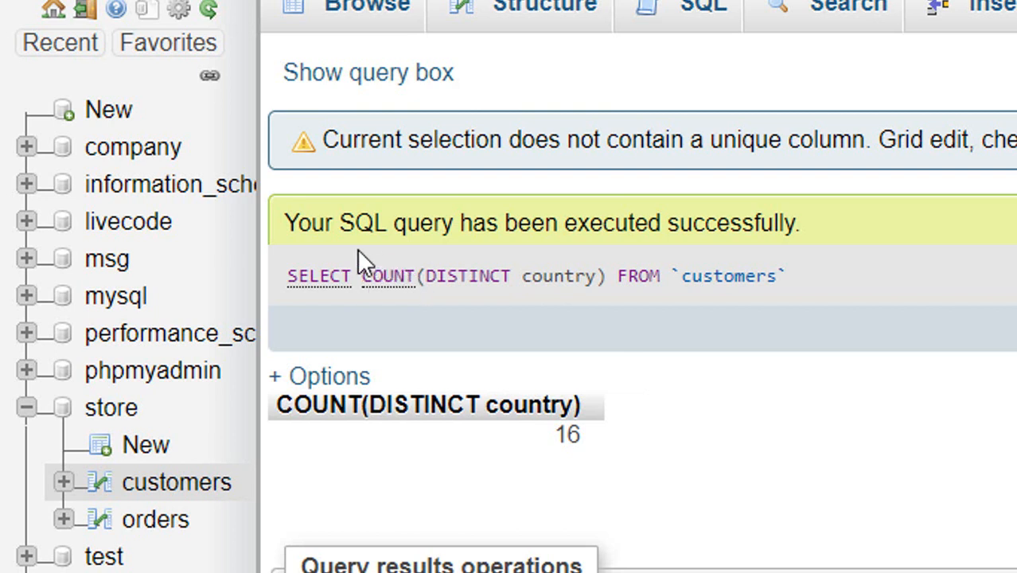